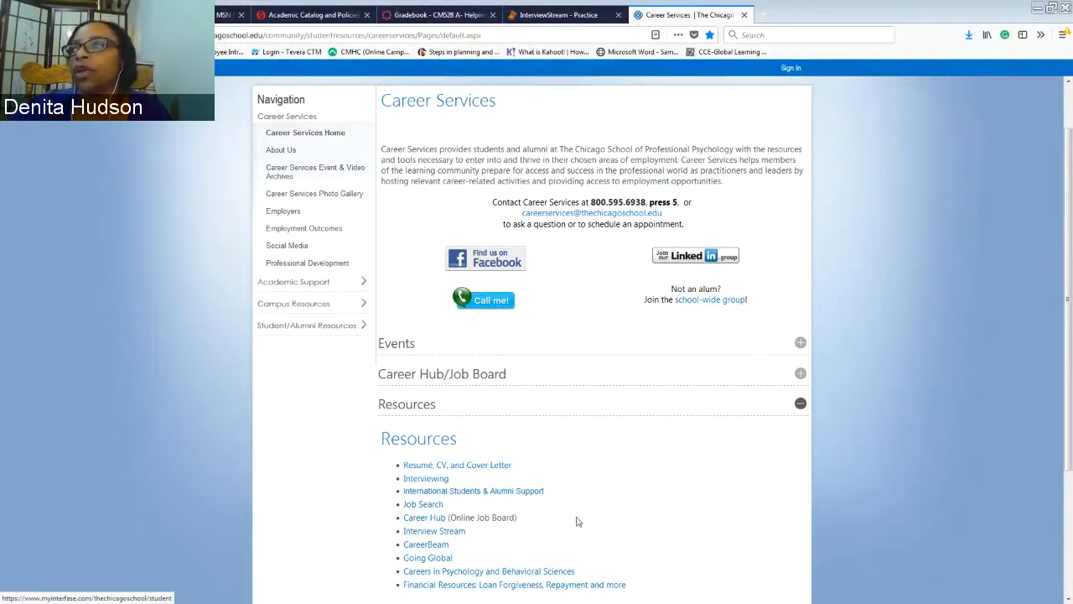
{"action": "mouse_move", "coordinate": [729, 517]}
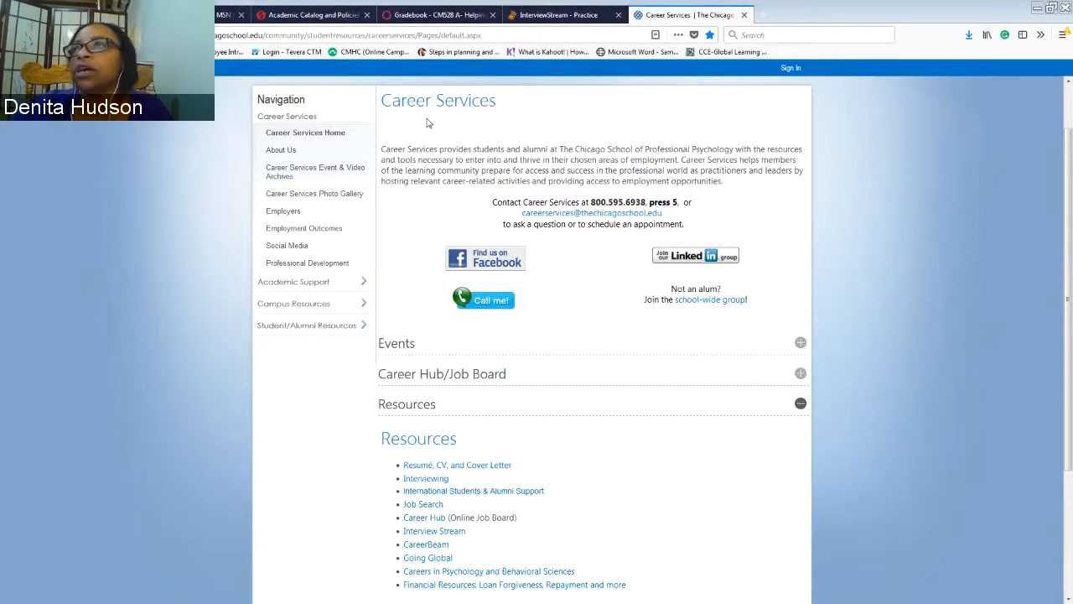
{"action": "mouse_move", "coordinate": [479, 121]}
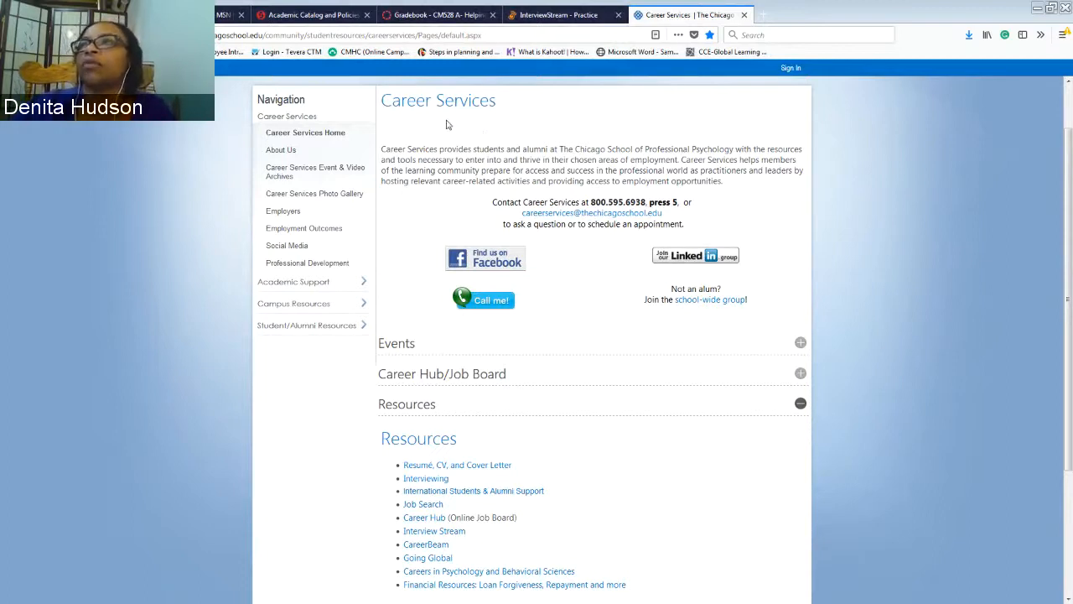
{"action": "mouse_move", "coordinate": [501, 544]}
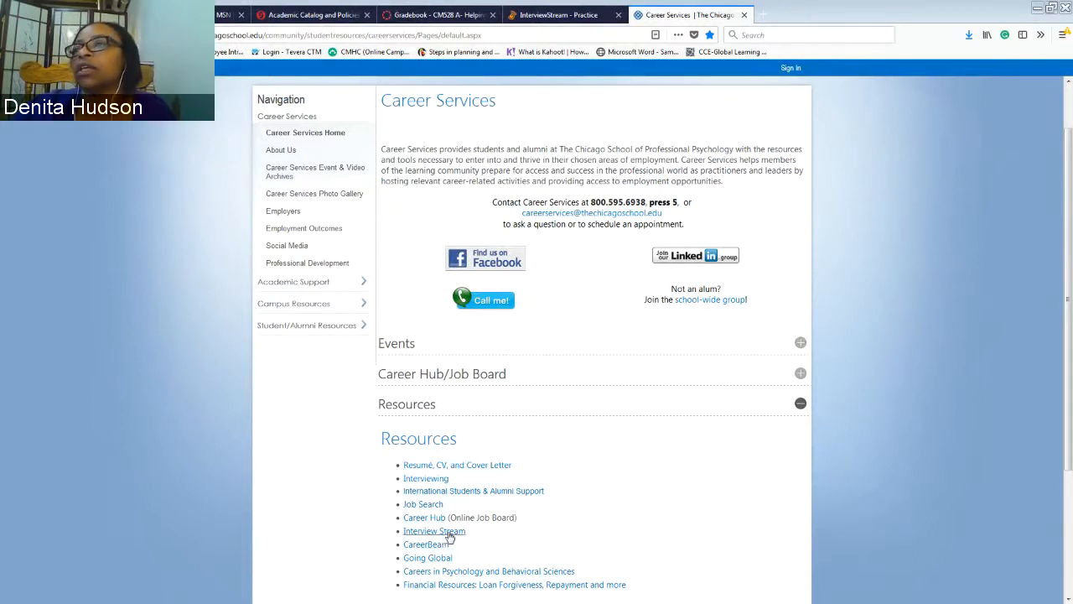
Step: Go to InterviewStream from Resources and scroll to the overview stats and messages
{"action": "left_click", "coordinate": [433, 530]}
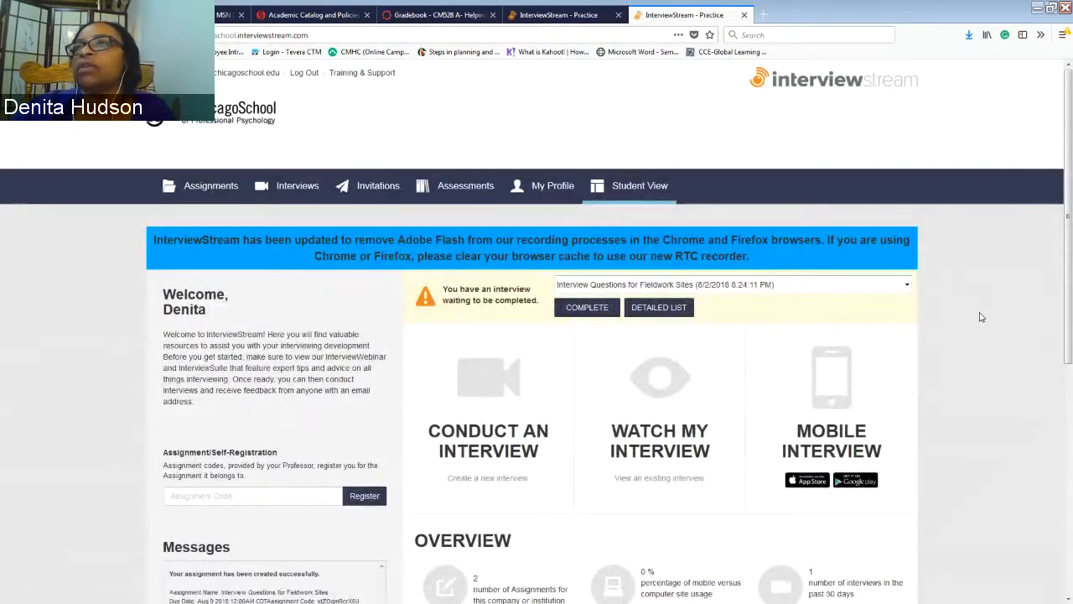
{"action": "scroll", "scroll_direction": "down", "scroll_amount": 3}
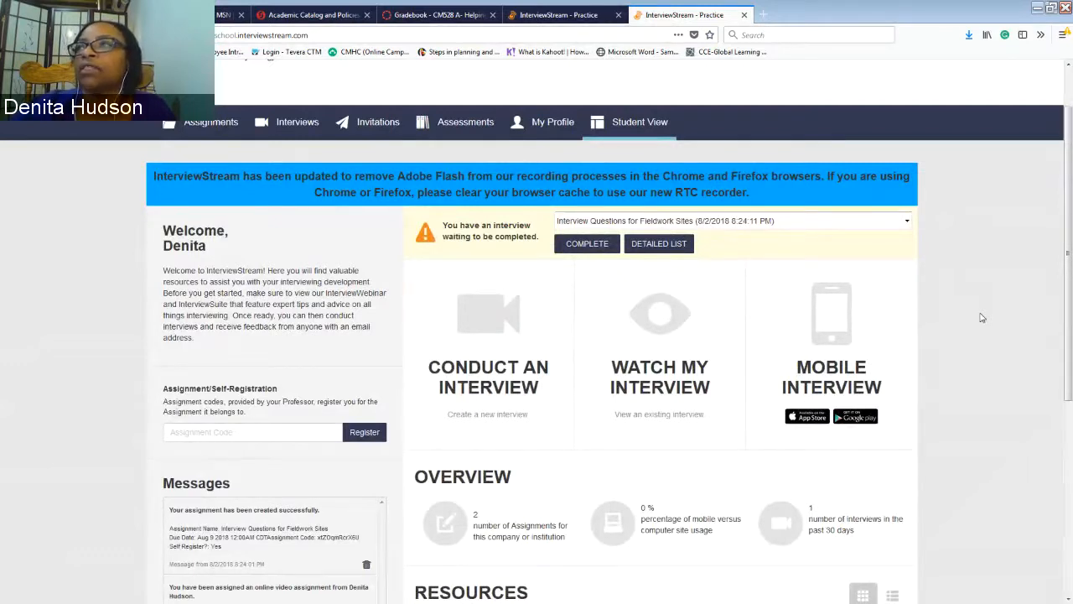
{"action": "mouse_move", "coordinate": [990, 351]}
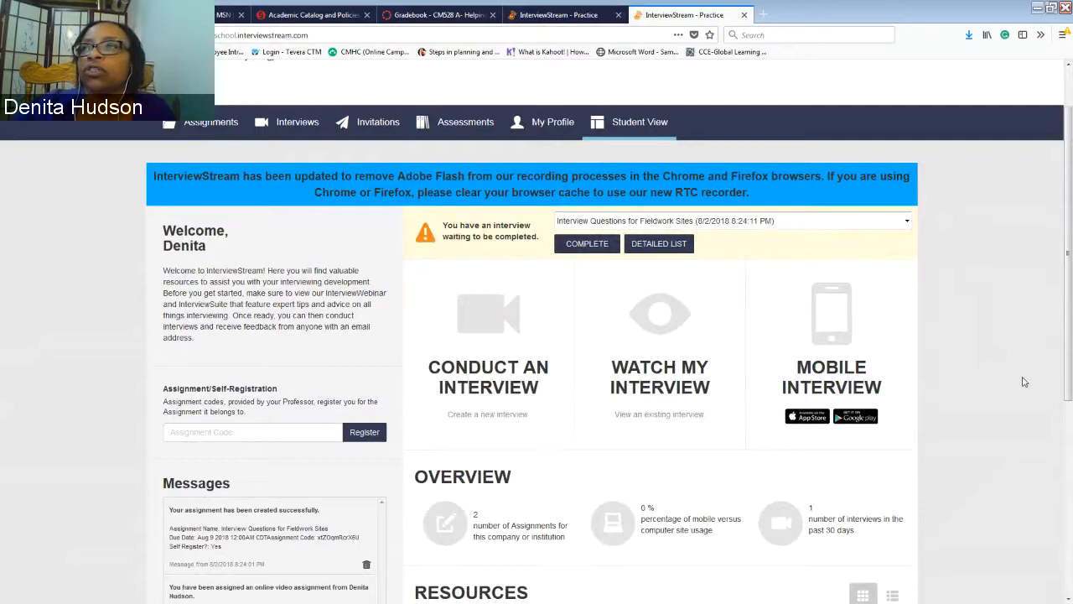
{"action": "scroll", "scroll_direction": "down", "scroll_amount": 3}
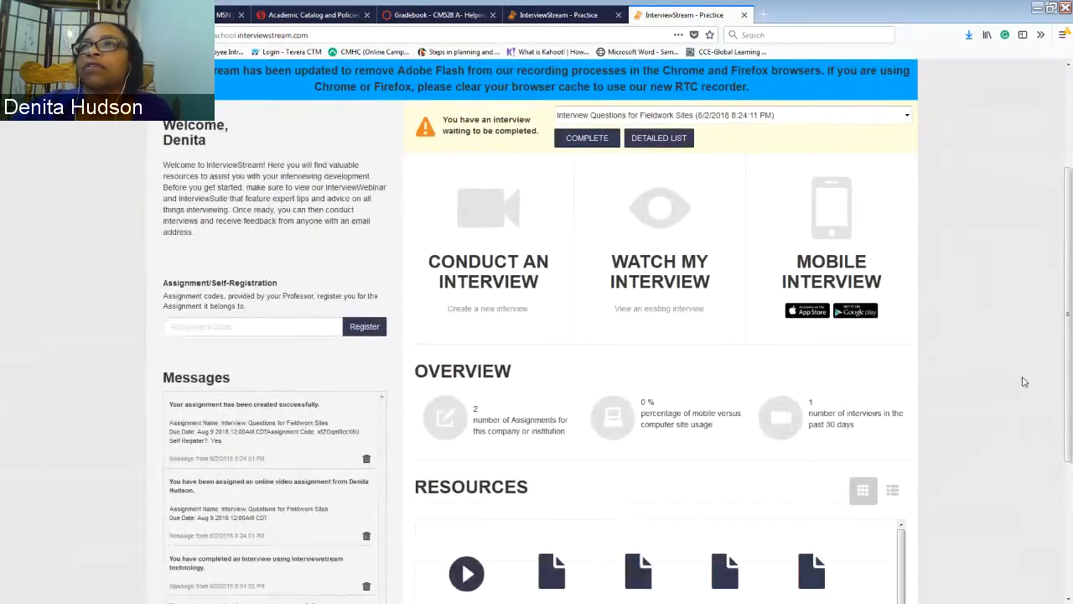
{"action": "scroll", "scroll_direction": "down", "scroll_amount": 3}
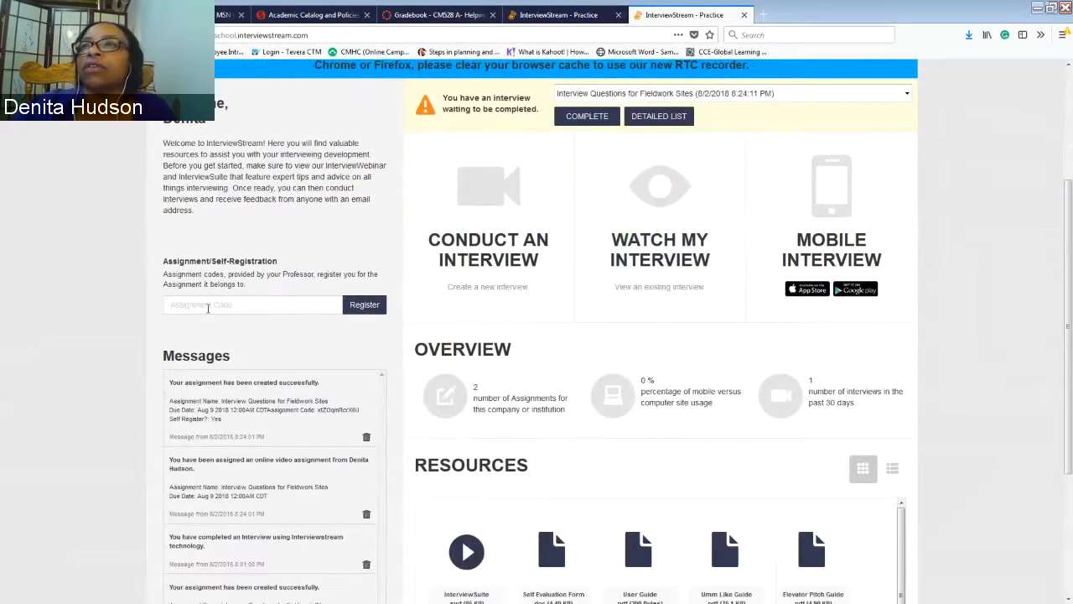
{"action": "left_click", "coordinate": [251, 304]}
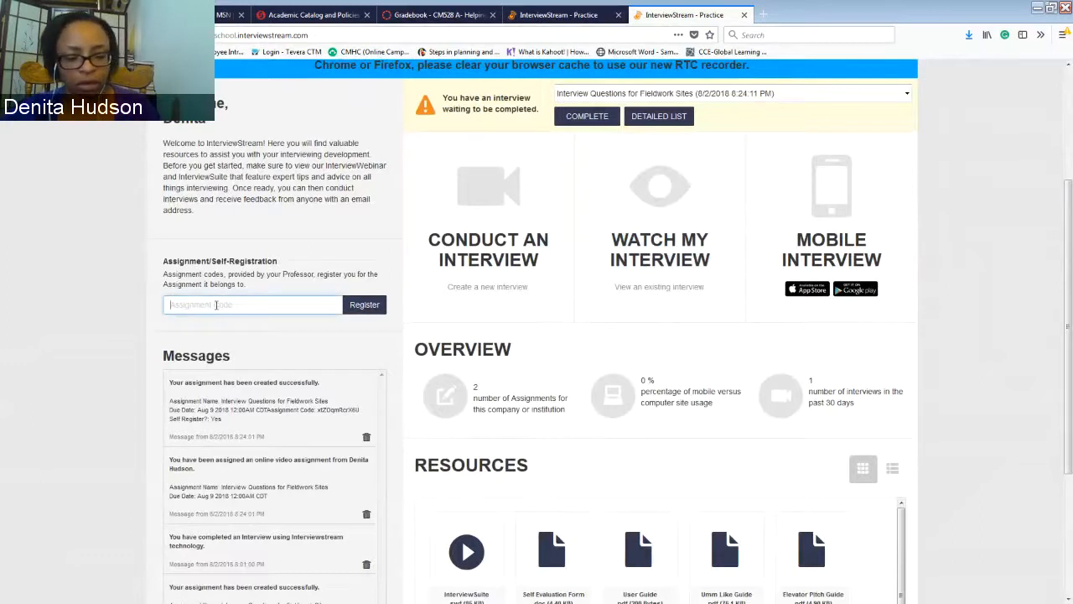
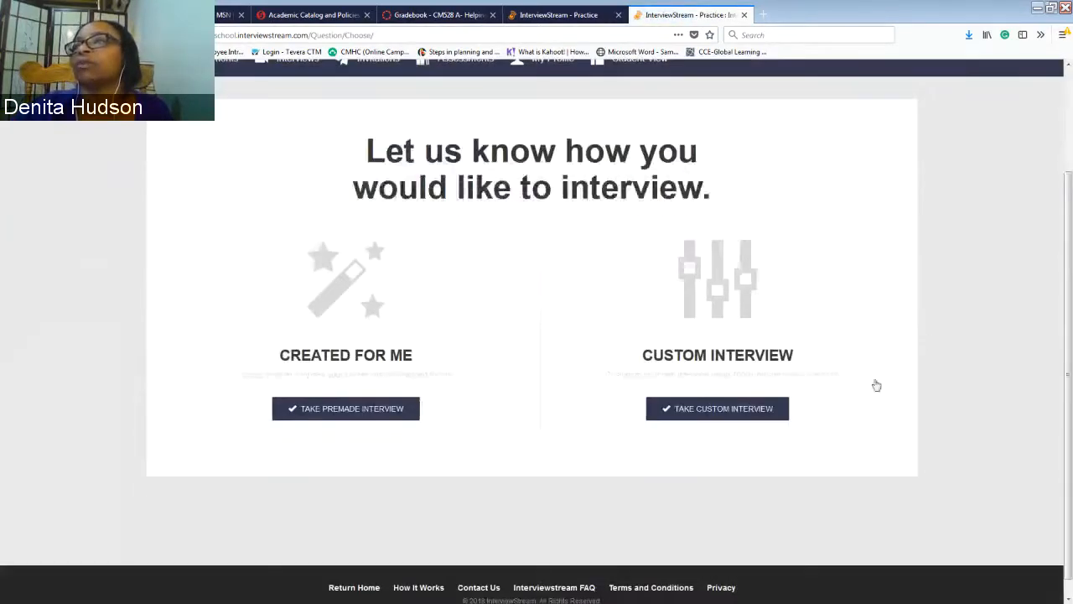
{"action": "mouse_move", "coordinate": [849, 343]}
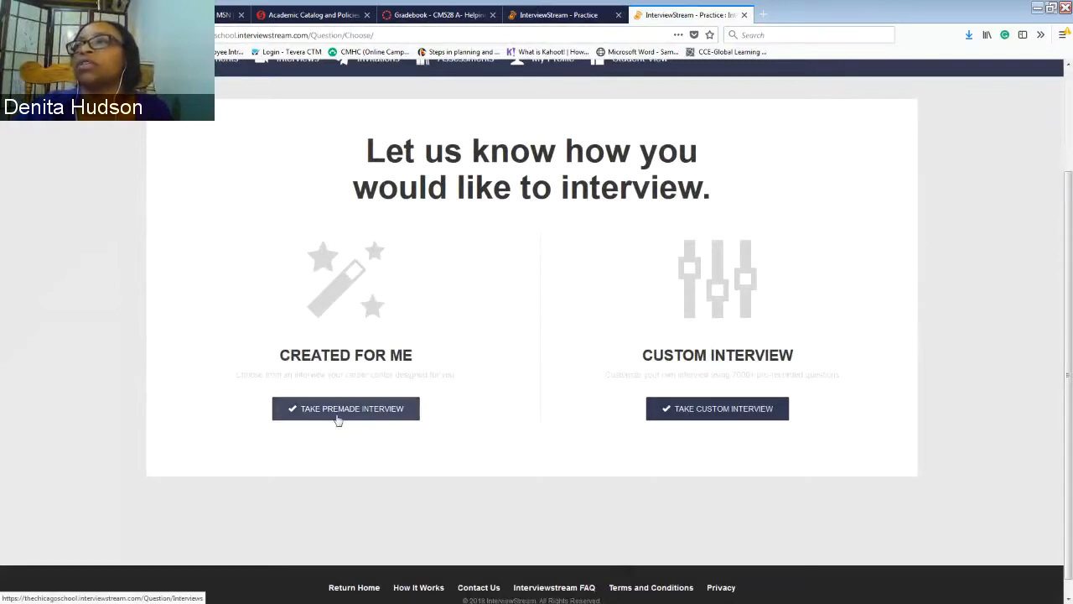
{"action": "mouse_move", "coordinate": [344, 409]}
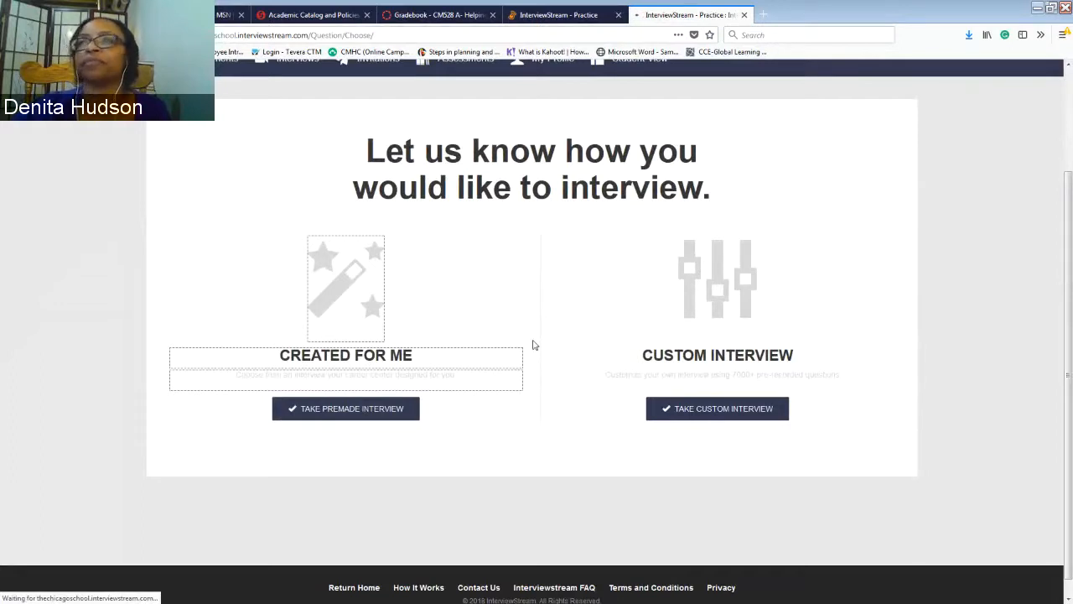
Step: Pick Take Premade Interview to list General Interview and General TCSPP Questions
{"action": "left_click", "coordinate": [345, 408]}
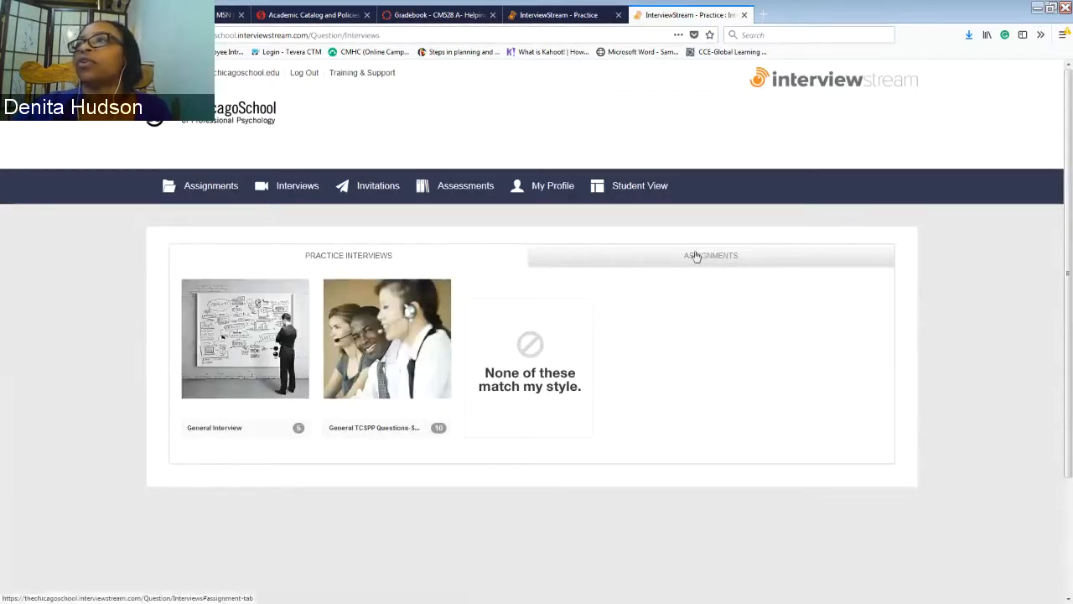
Step: Switch to the Assignments tab listing the assigned three-question interview
{"action": "left_click", "coordinate": [710, 255]}
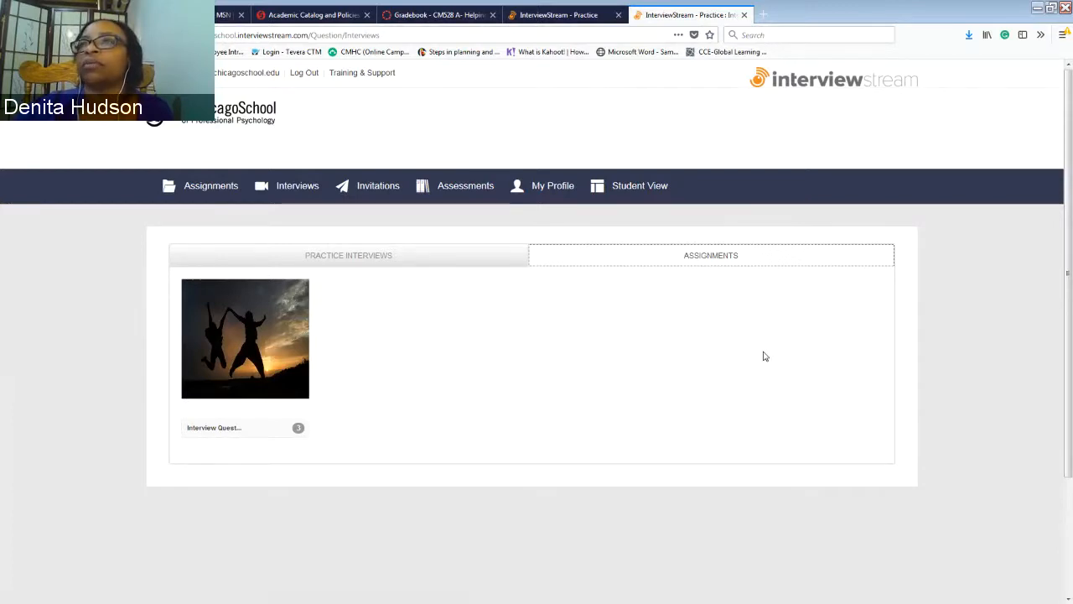
{"action": "scroll", "scroll_direction": "down", "scroll_amount": 3}
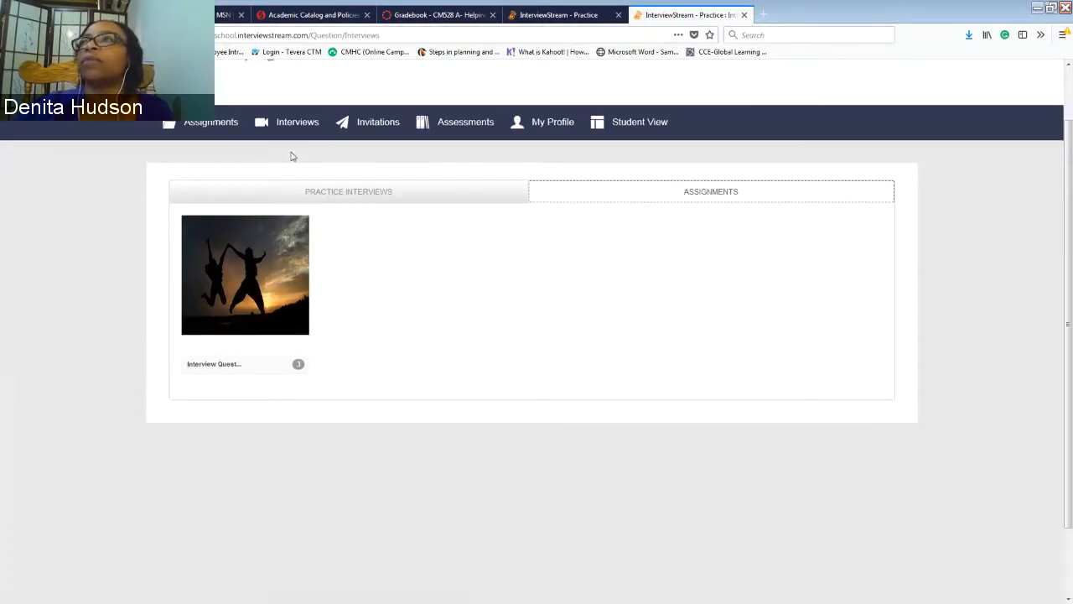
{"action": "left_click", "coordinate": [711, 191]}
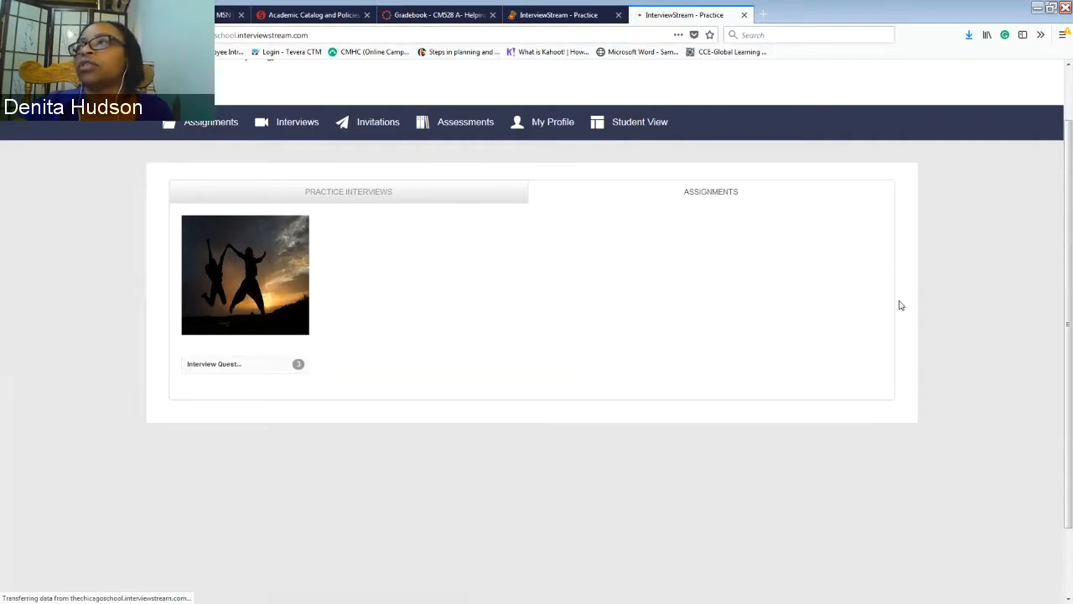